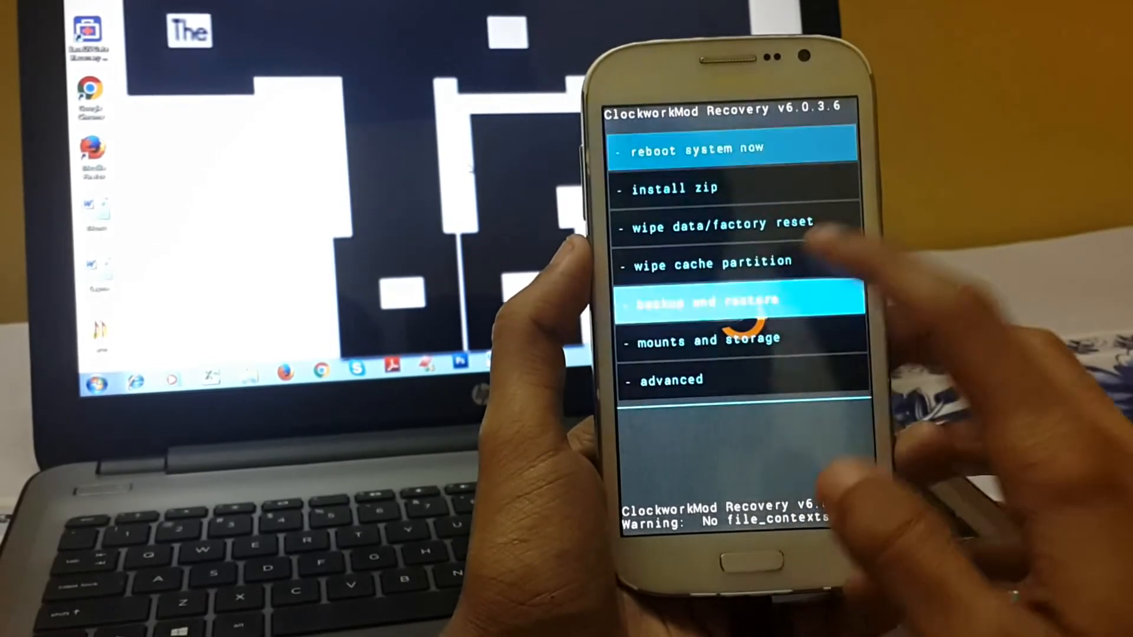
# Step: Select 'install zip' in the ClockworkMod Recovery main menu
pyautogui.click(737, 302)
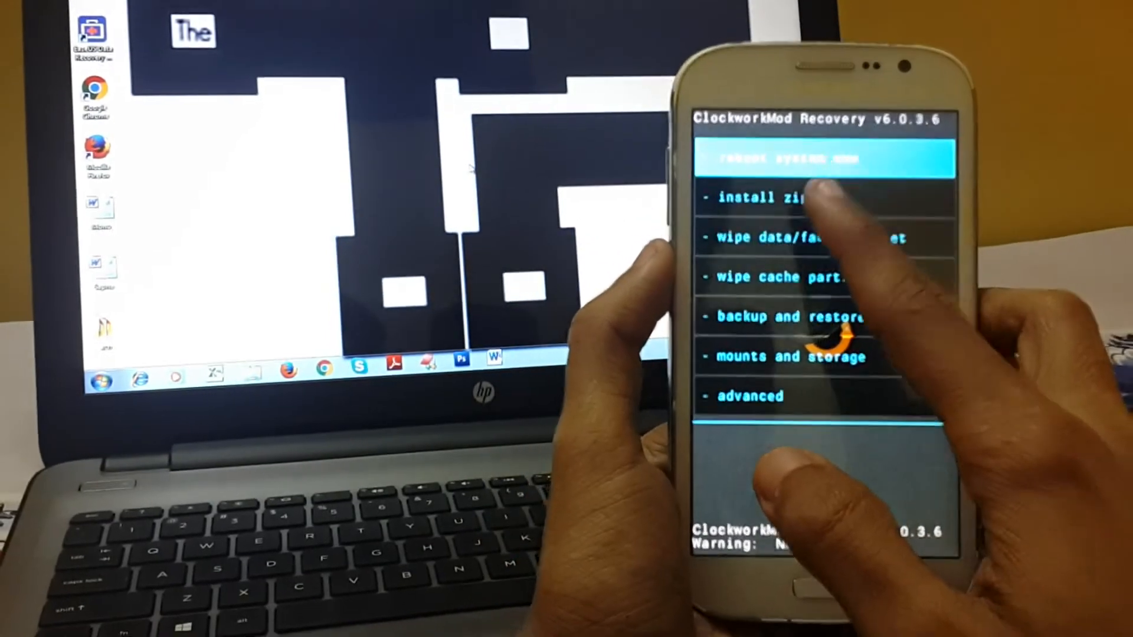
pyautogui.click(783, 197)
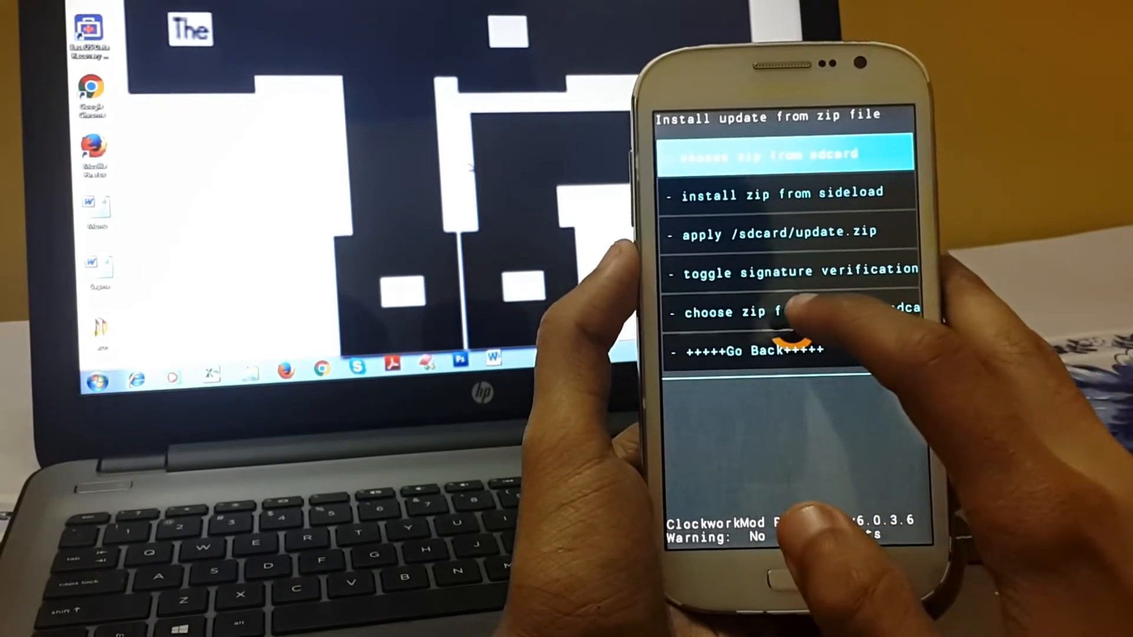
# Step: Choose the L Speed zip from the SD card, install it and reboot into Android
pyautogui.click(759, 154)
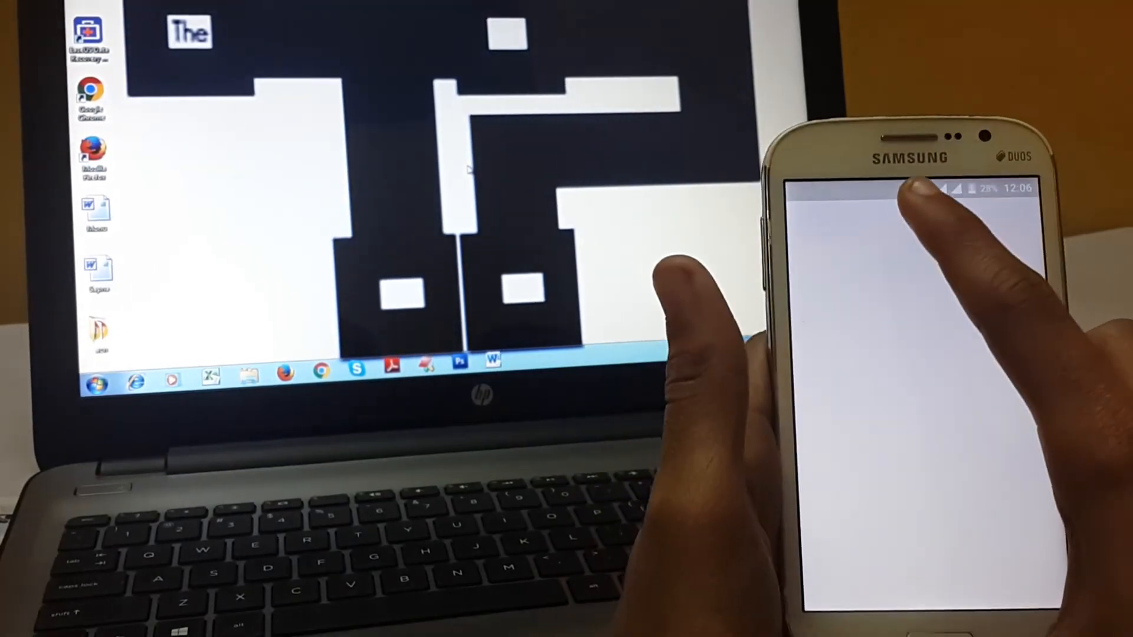
# Step: Search the Play Store for 'term' to find and launch Terminal Emulator
pyautogui.click(910, 205)
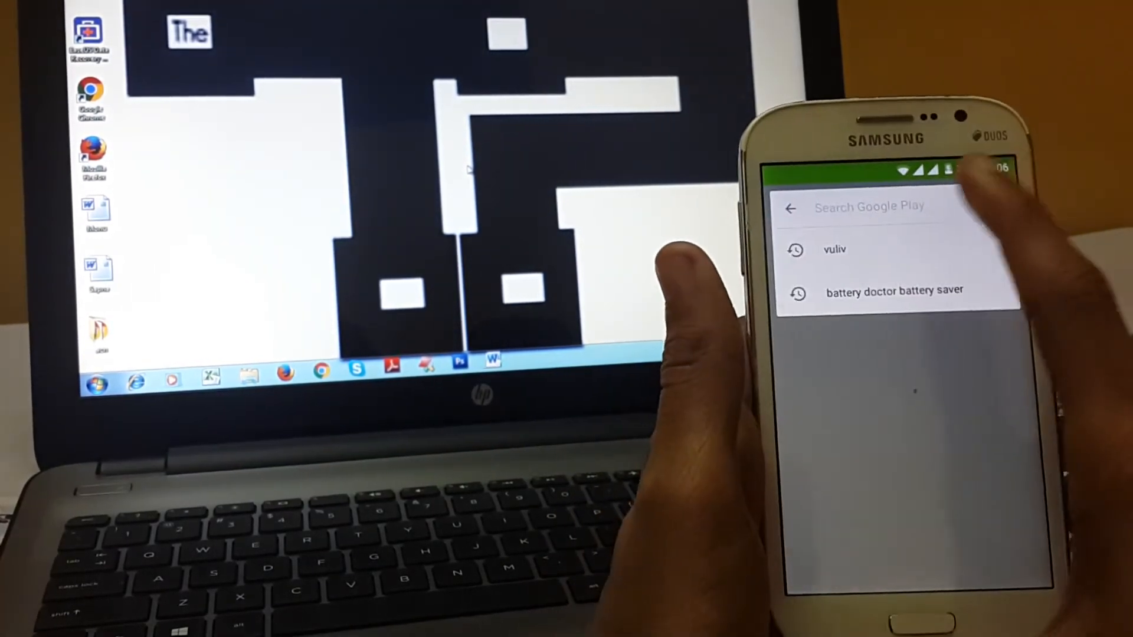
pyautogui.write('term')
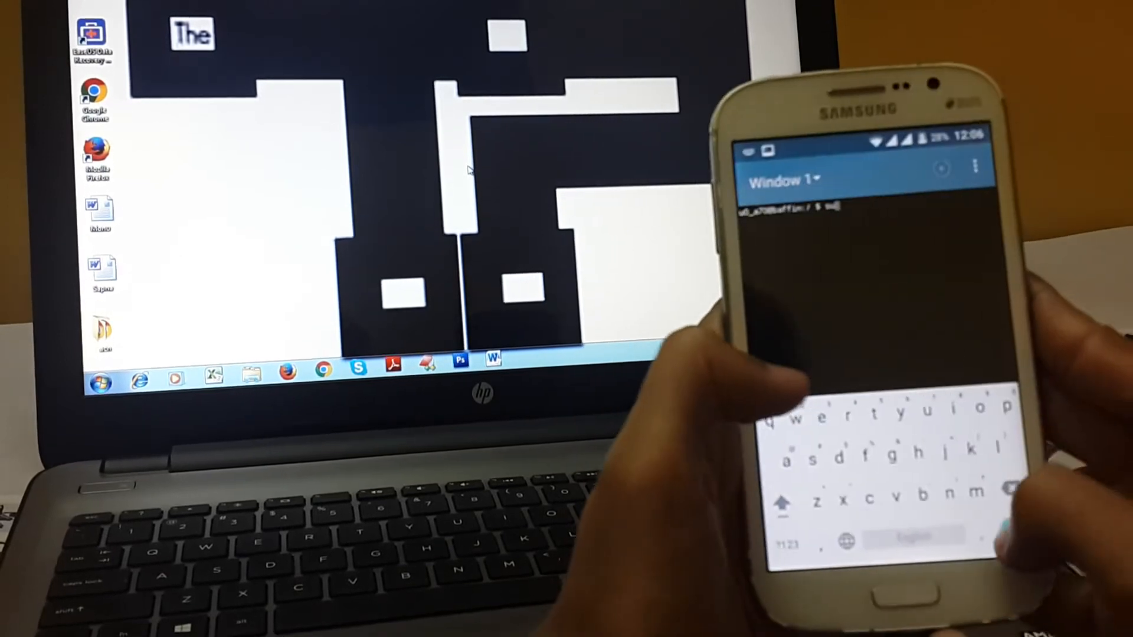
# Step: Run su for root, start L Speed and enter the tweaks menu number
pyautogui.press('Enter')
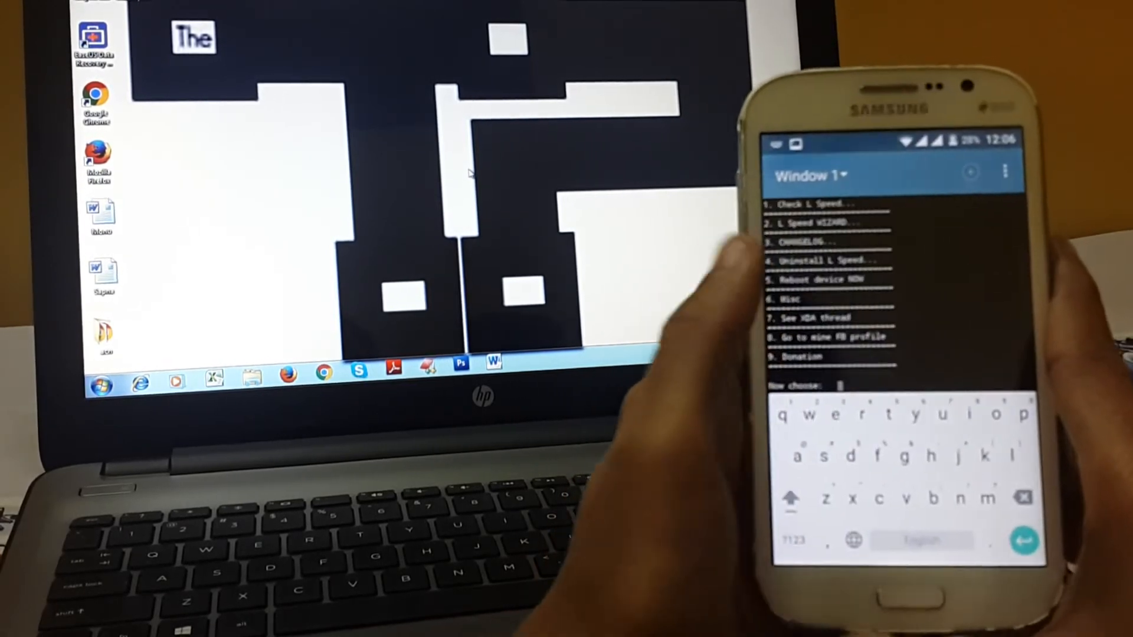
pyautogui.click(794, 541)
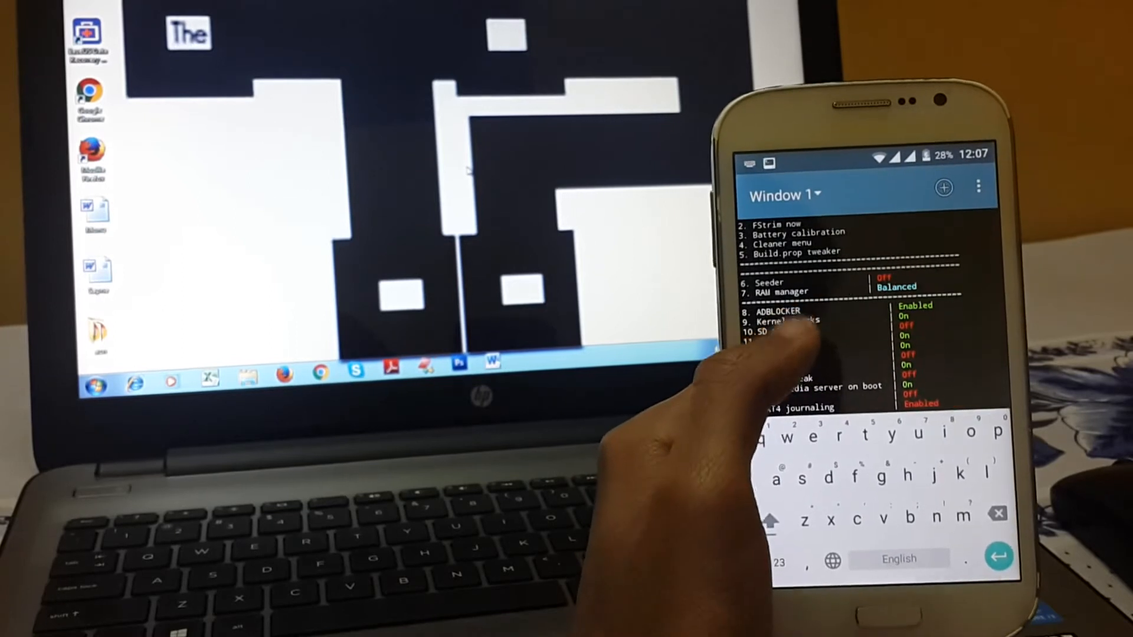
pyautogui.scroll(-3)
pyautogui.write('b')
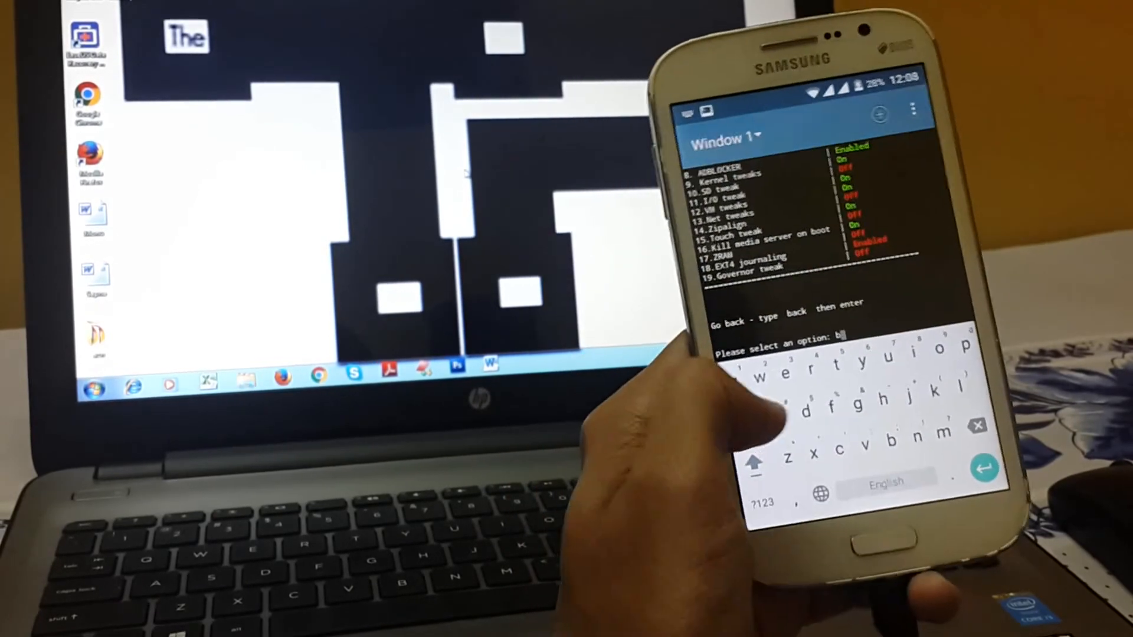
# Step: Enter 'back' at the option prompt to return to the L Speed main menu
pyautogui.press('enter')
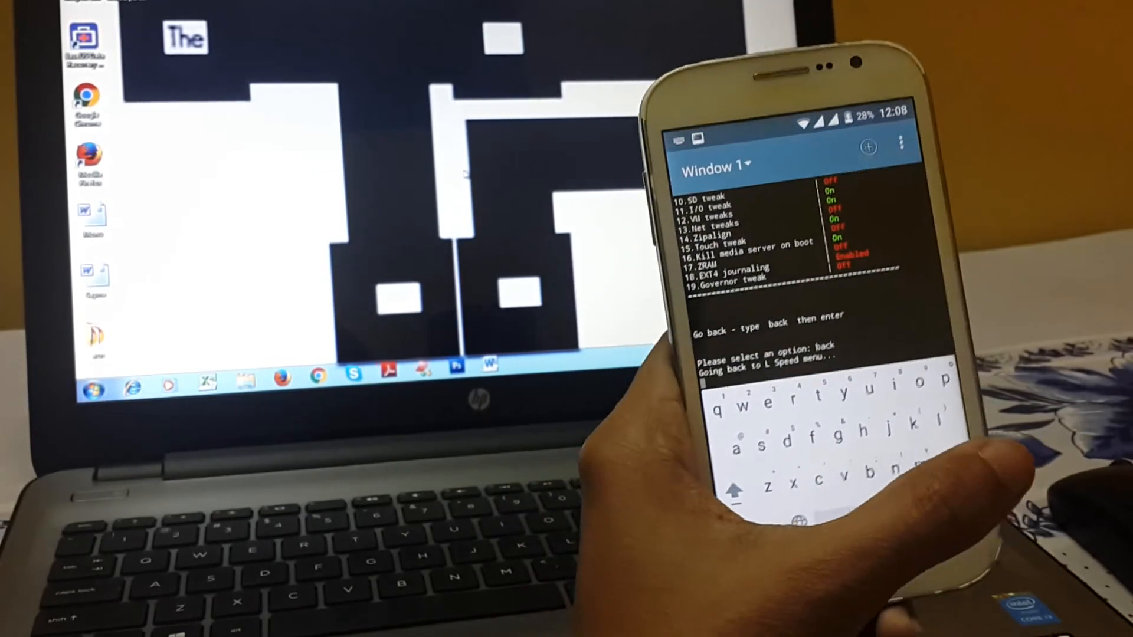